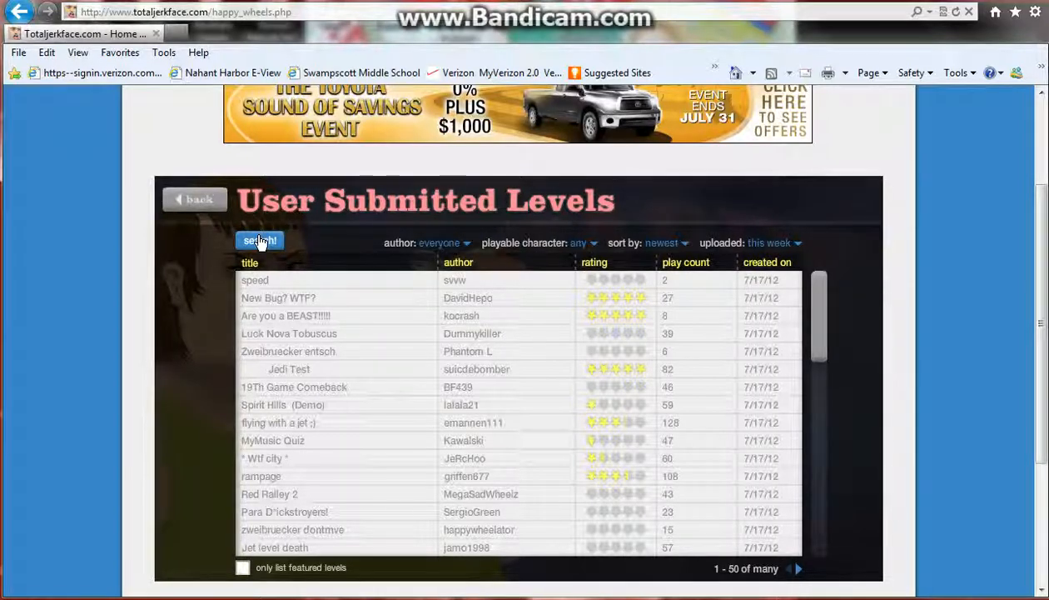
Search user levels for 'Herobrine Poser', find none, and reopen the empty search prompt.
left_click(260, 239)
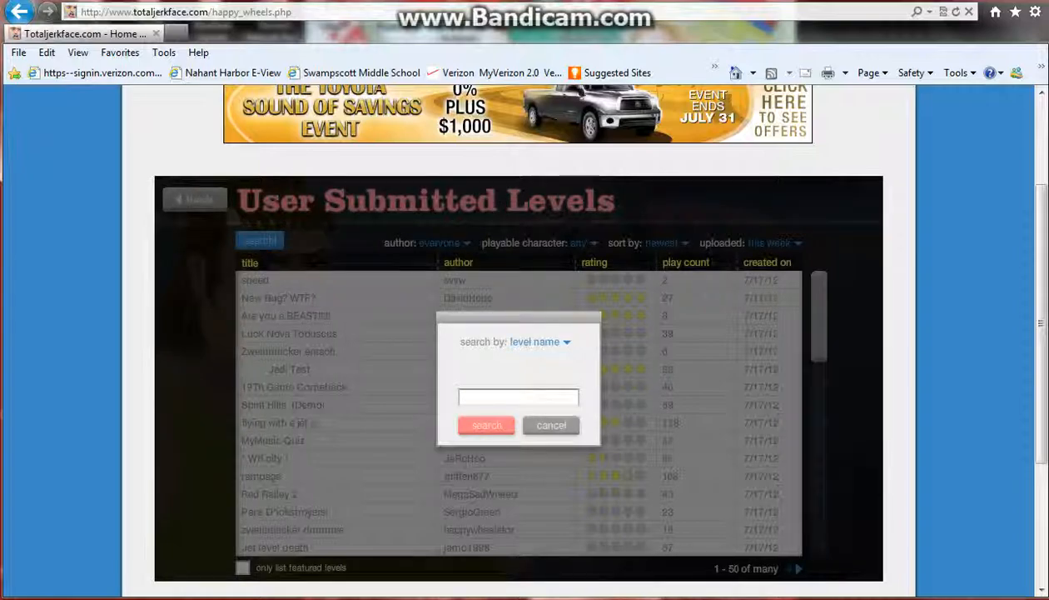
left_click(518, 396)
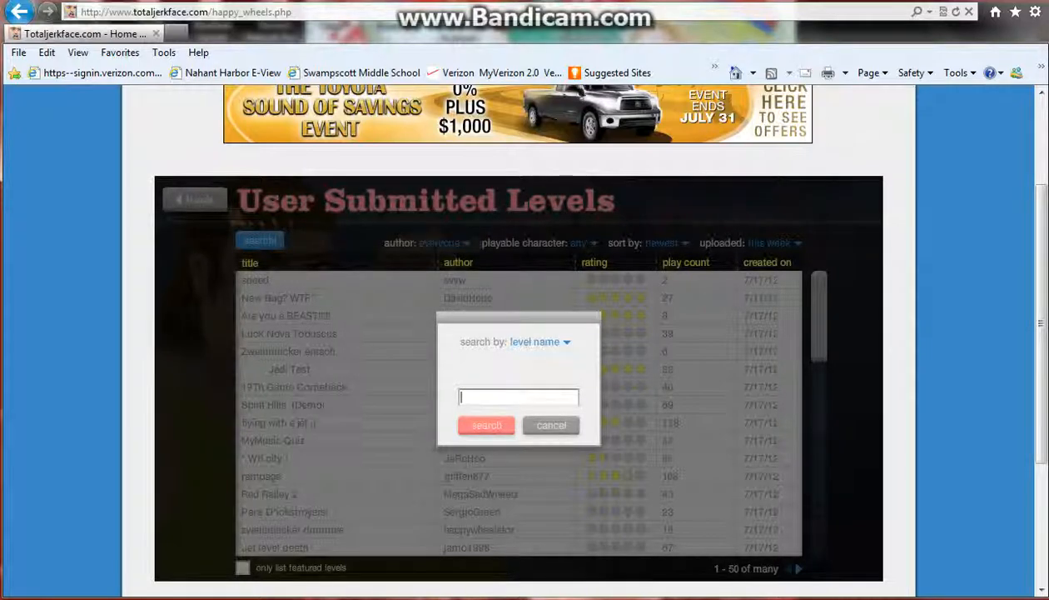
type("Herobri")
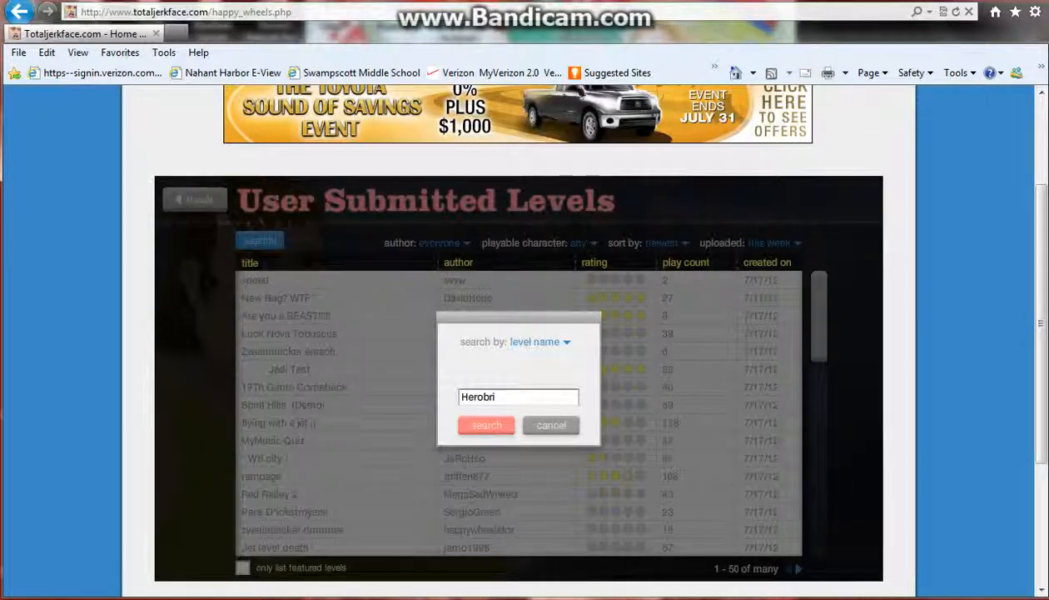
type("ne")
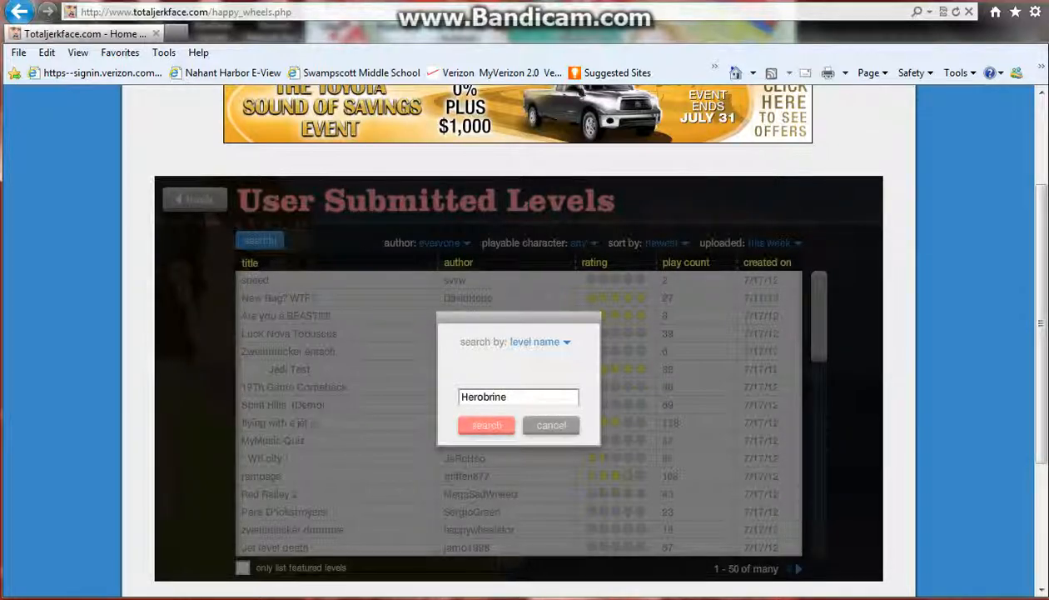
type("Poser")
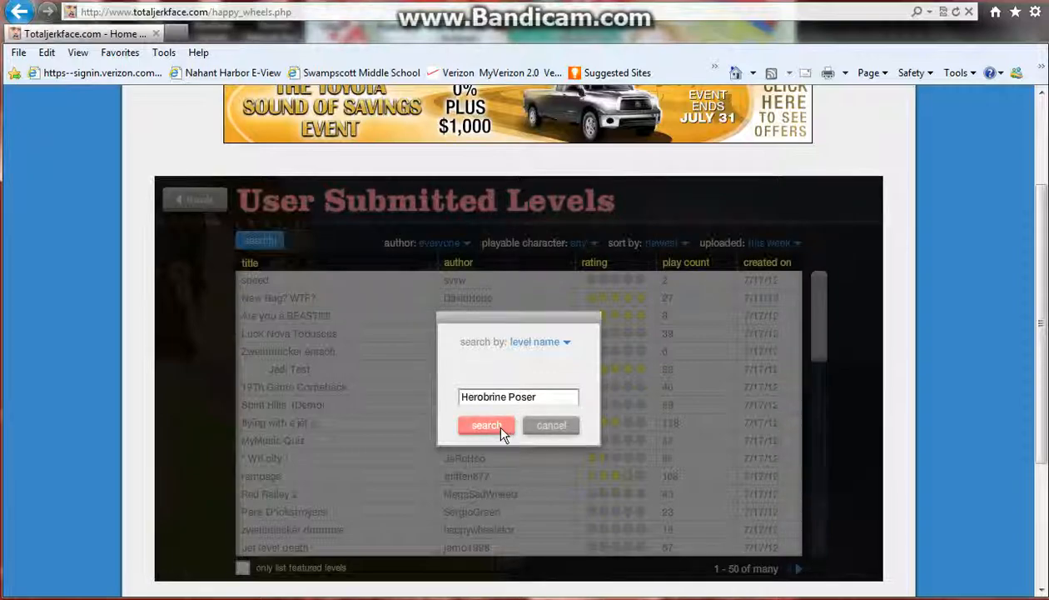
left_click(486, 425)
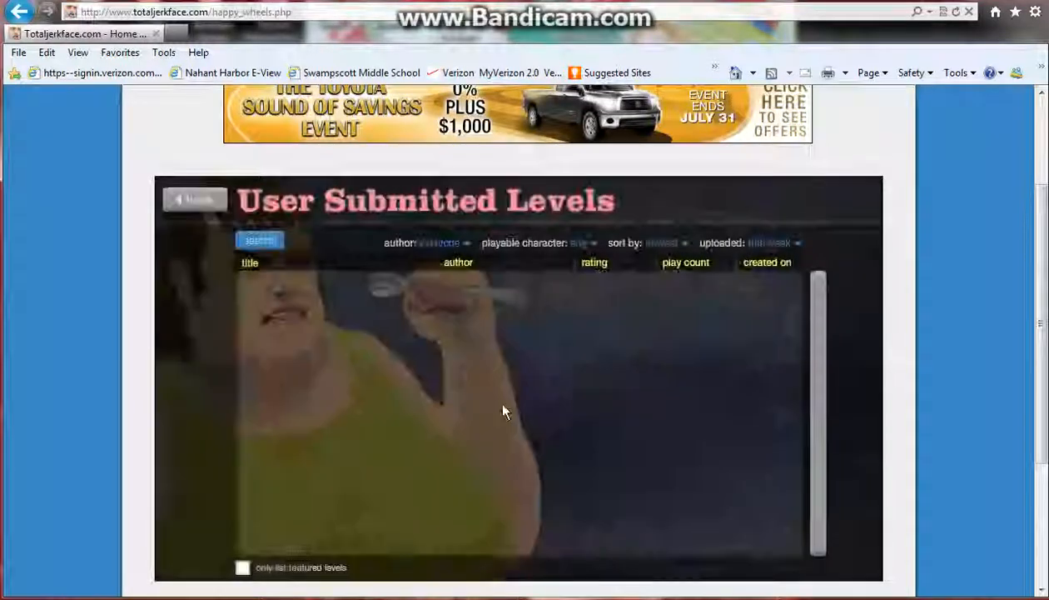
left_click(260, 240)
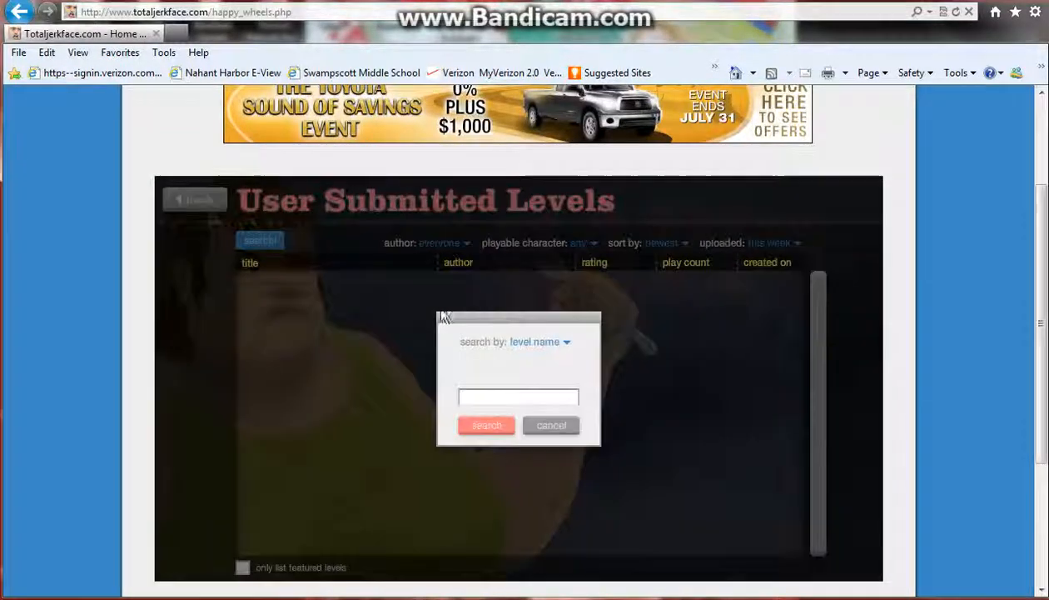
Cancel the search, sort levels by play count, and expand SURVIVE!!! details.
left_click(551, 425)
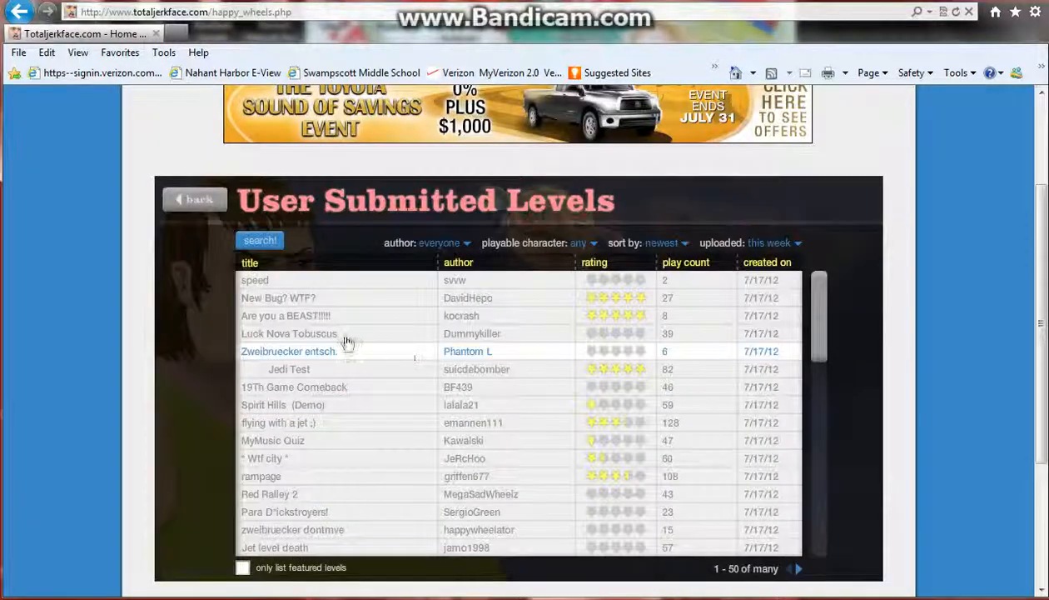
left_click(667, 242)
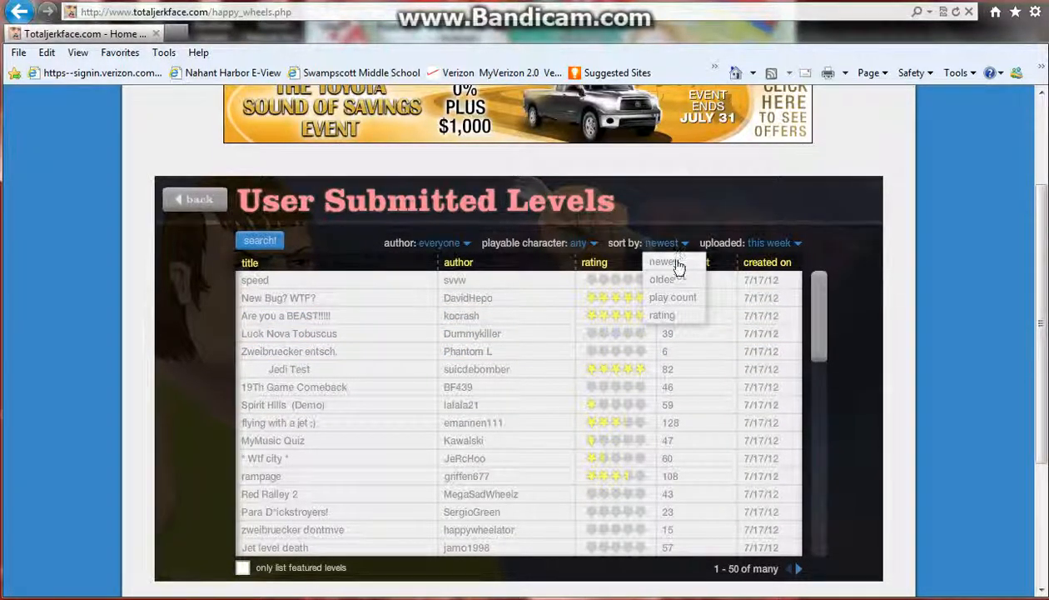
left_click(673, 298)
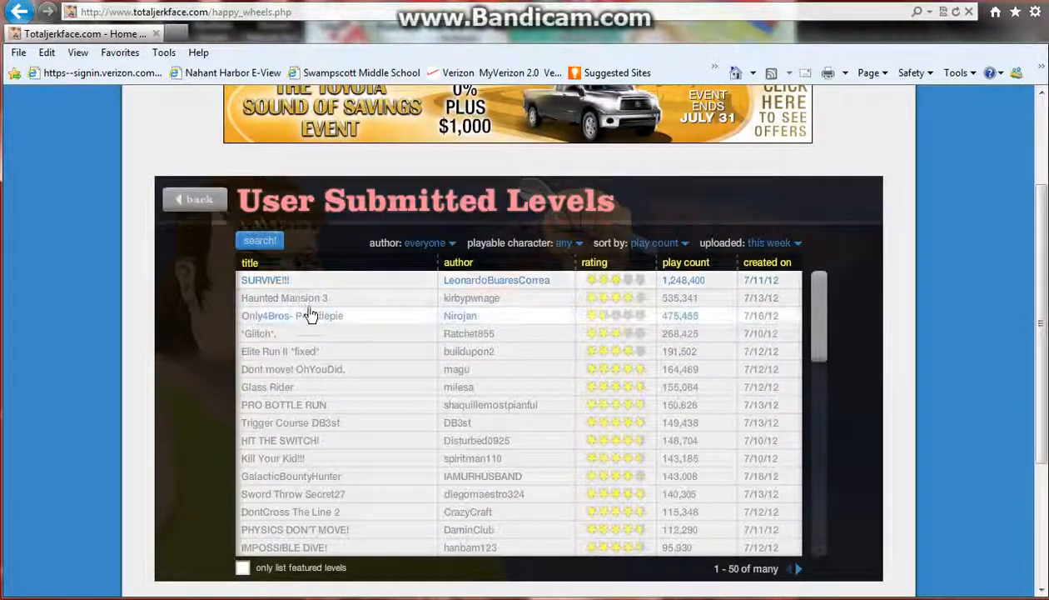
left_click(265, 280)
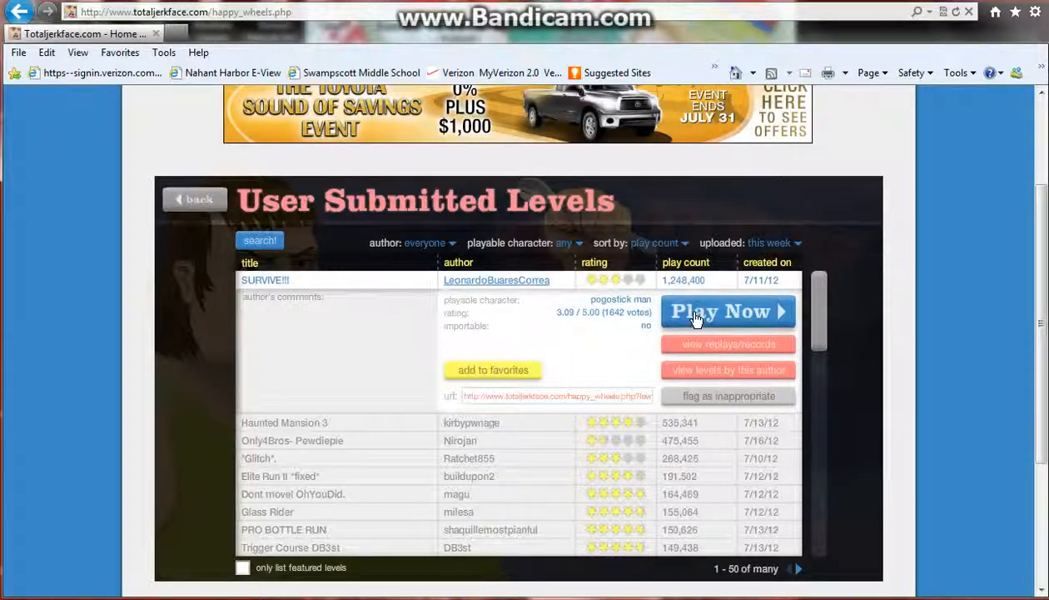
Start the SURVIVE!!! level with Play Now.
left_click(726, 311)
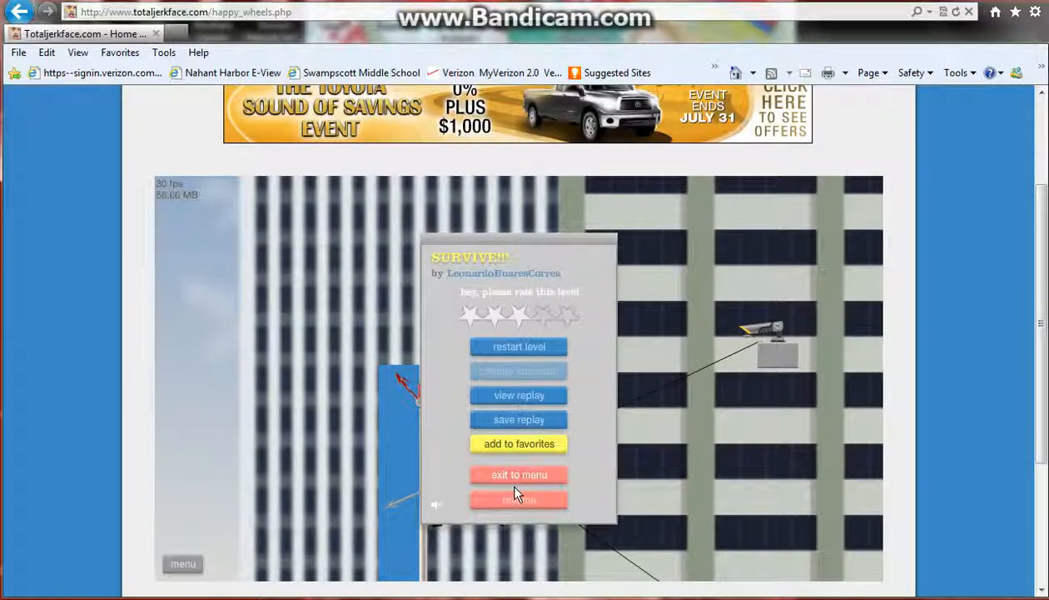
Exit SURVIVE!!! to the list and start playing Haunted Mansion 3.
left_click(519, 474)
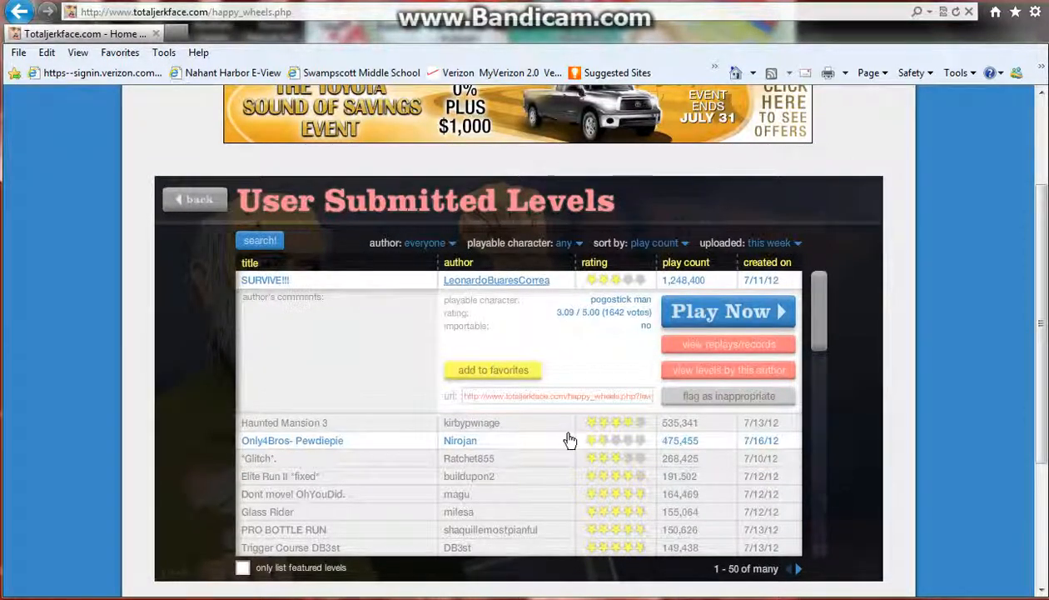
left_click(284, 422)
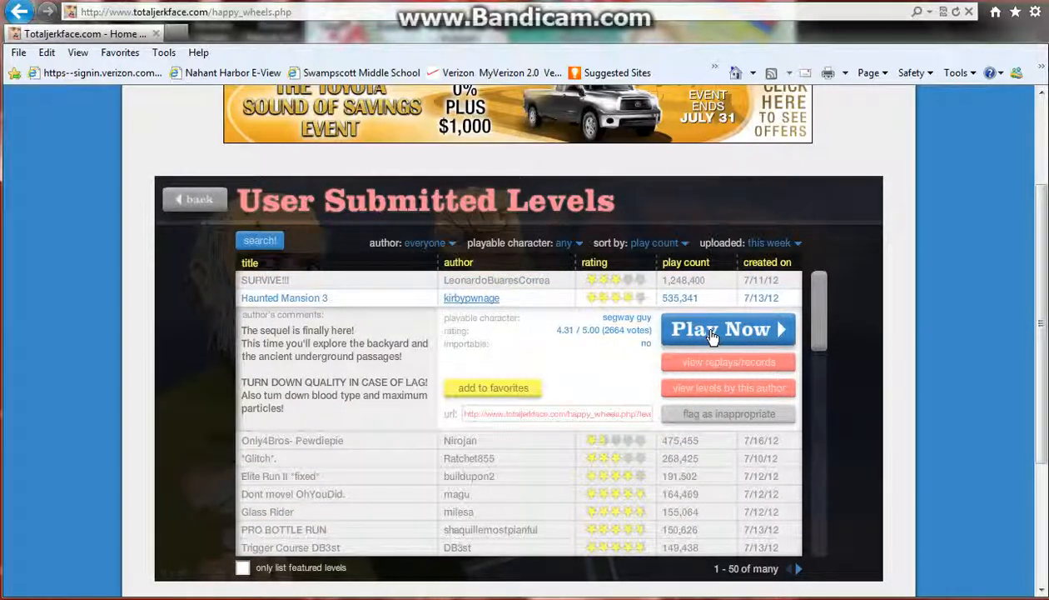
left_click(727, 329)
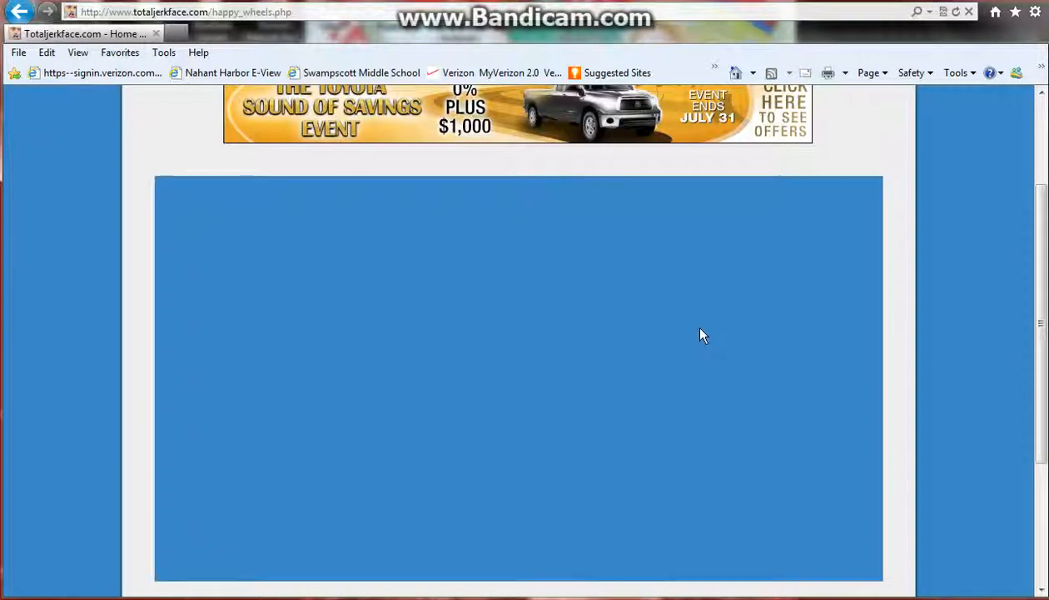
mouse_move(697, 339)
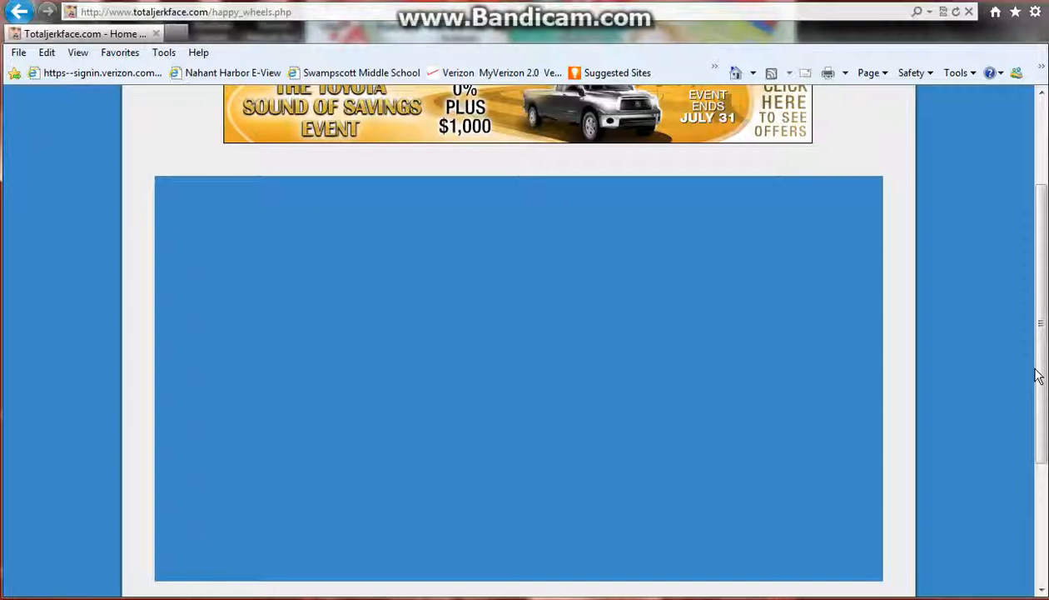
mouse_move(1041, 379)
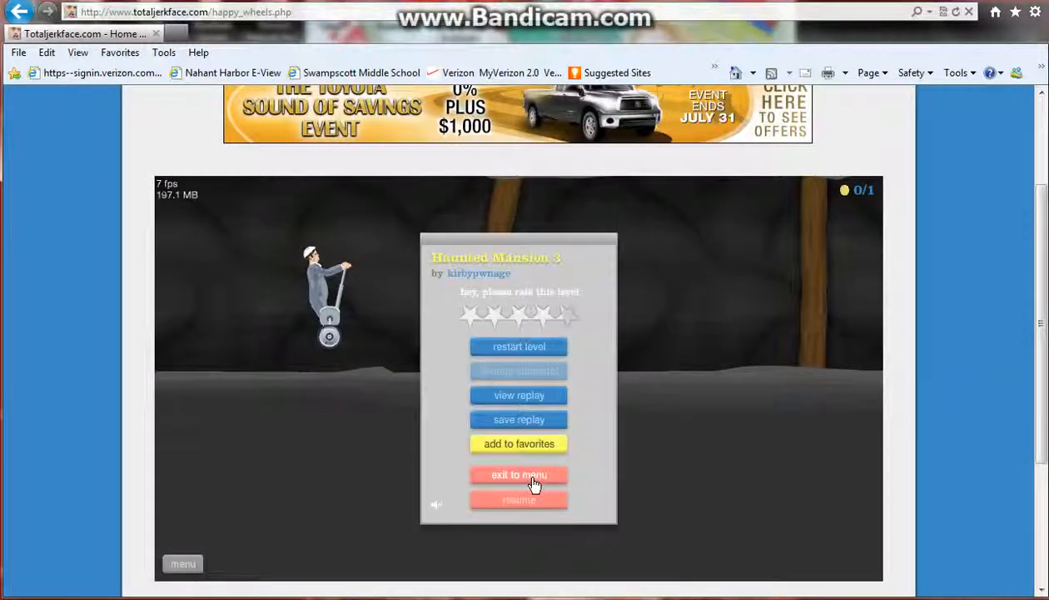
mouse_move(500, 483)
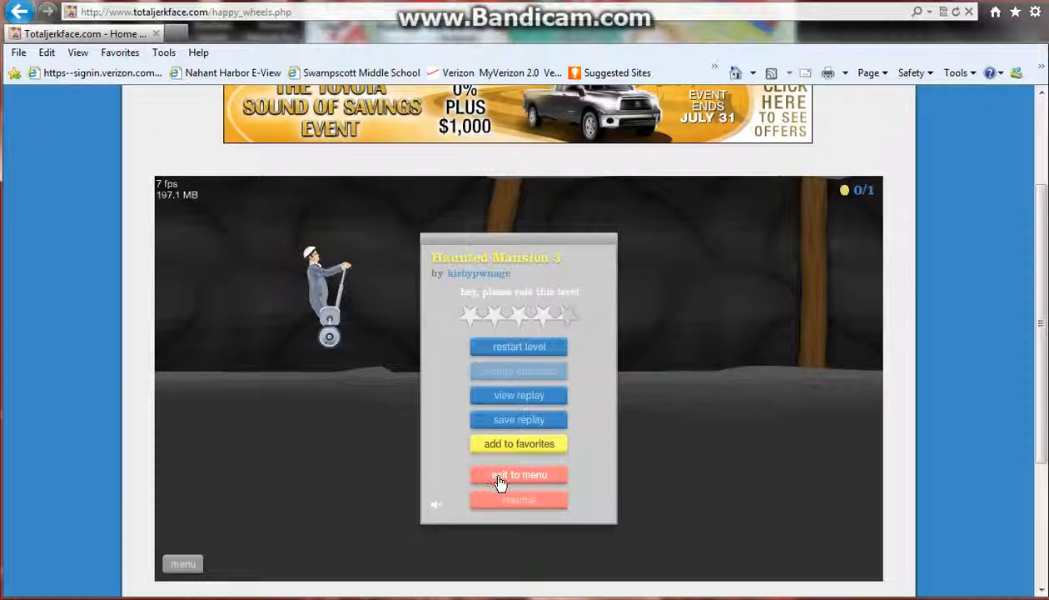
Exit Haunted Mansion 3 to the menu.
left_click(519, 473)
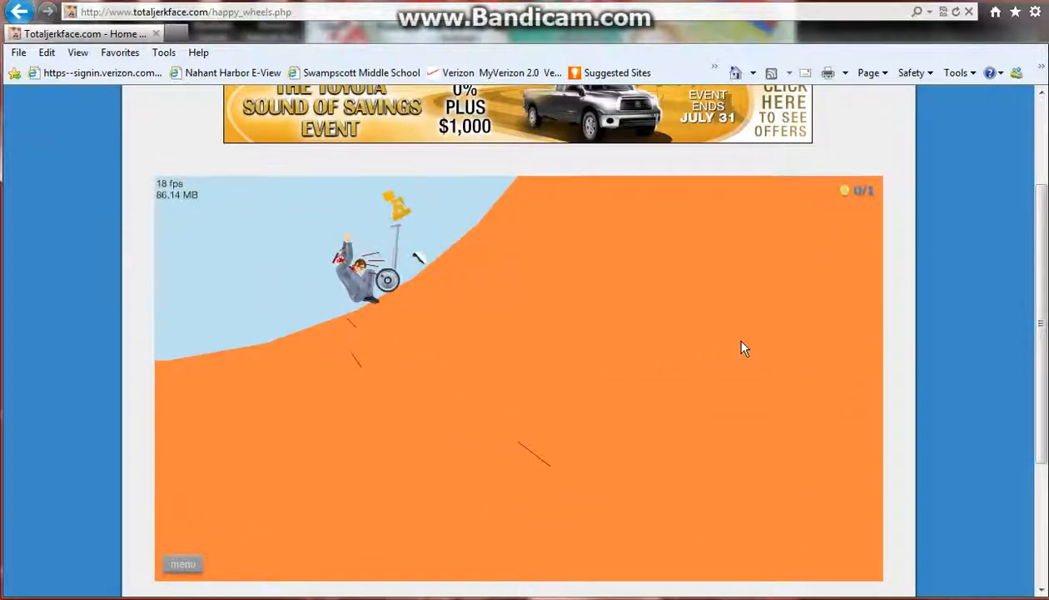
Leave the orange hillside level for the User Submitted Levels list.
left_click(183, 564)
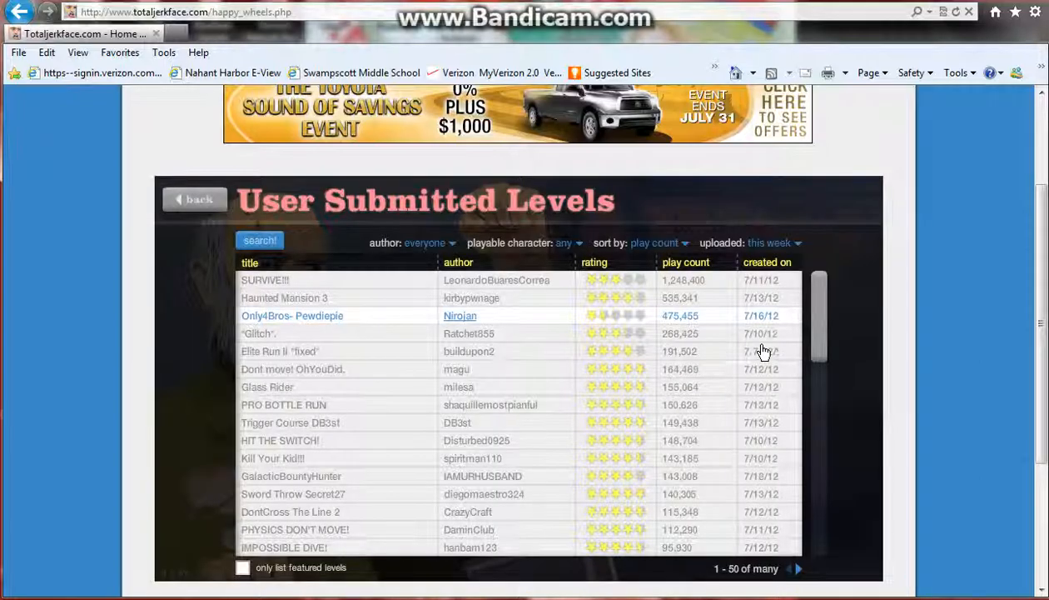
Expand the Elite Run II *fixed* level's details.
left_click(292, 315)
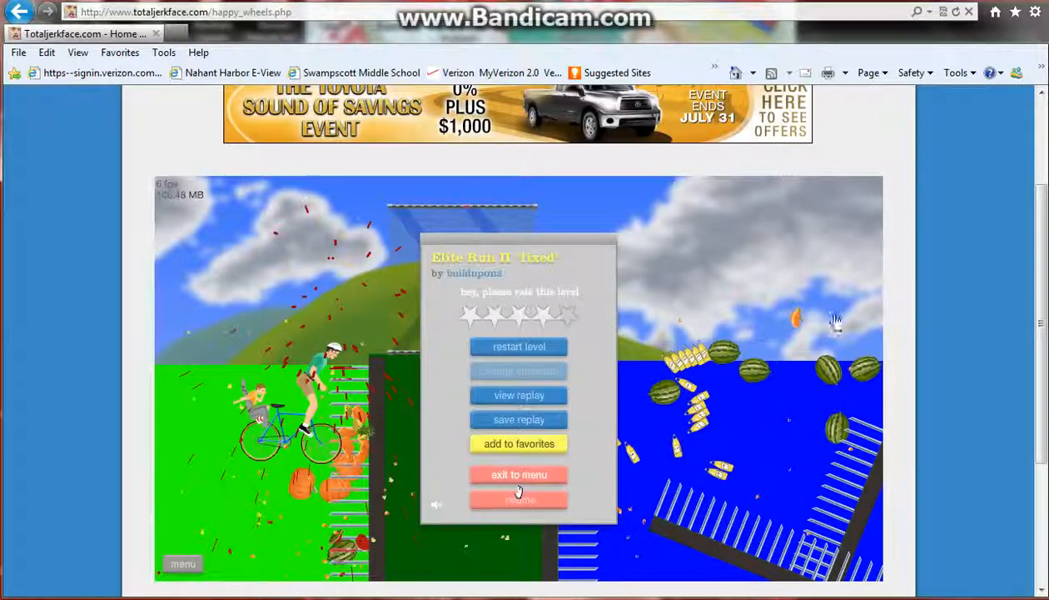
Quit Elite Run II, scroll the list, and start Kill Your Kid!!!
left_click(519, 474)
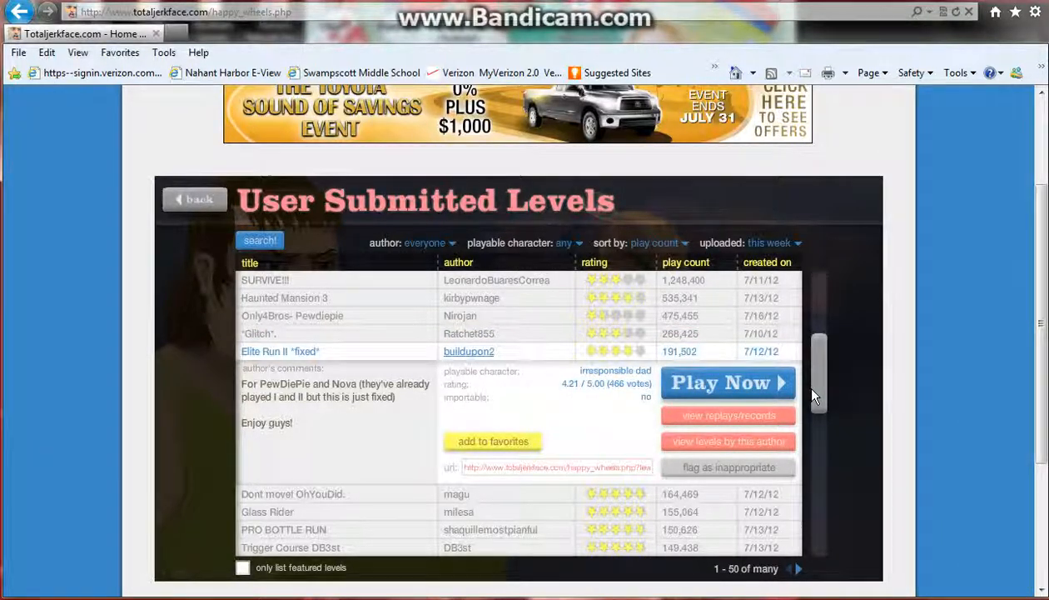
scroll("down", 3)
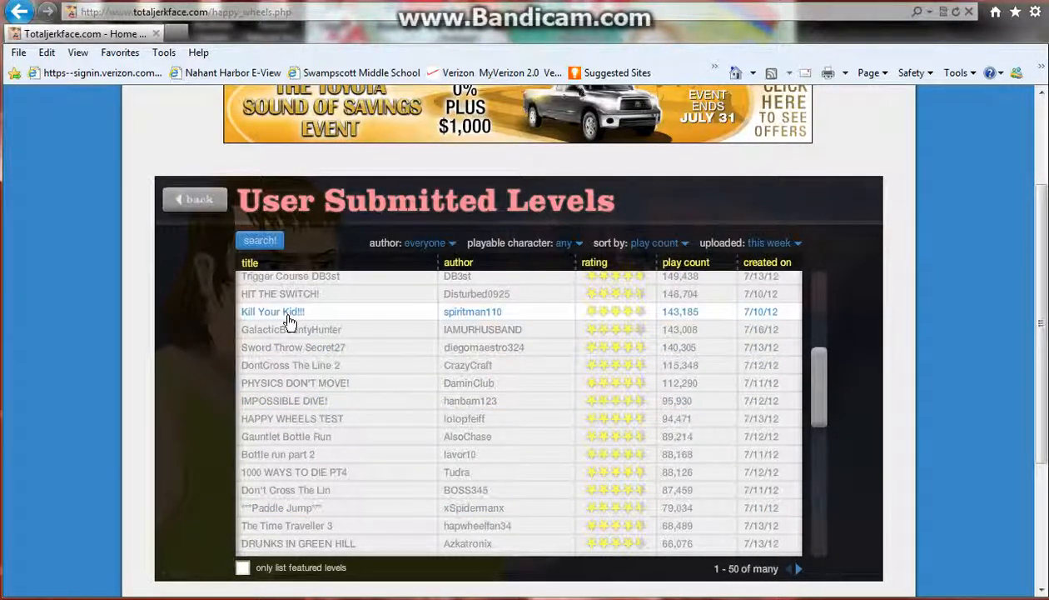
left_click(273, 312)
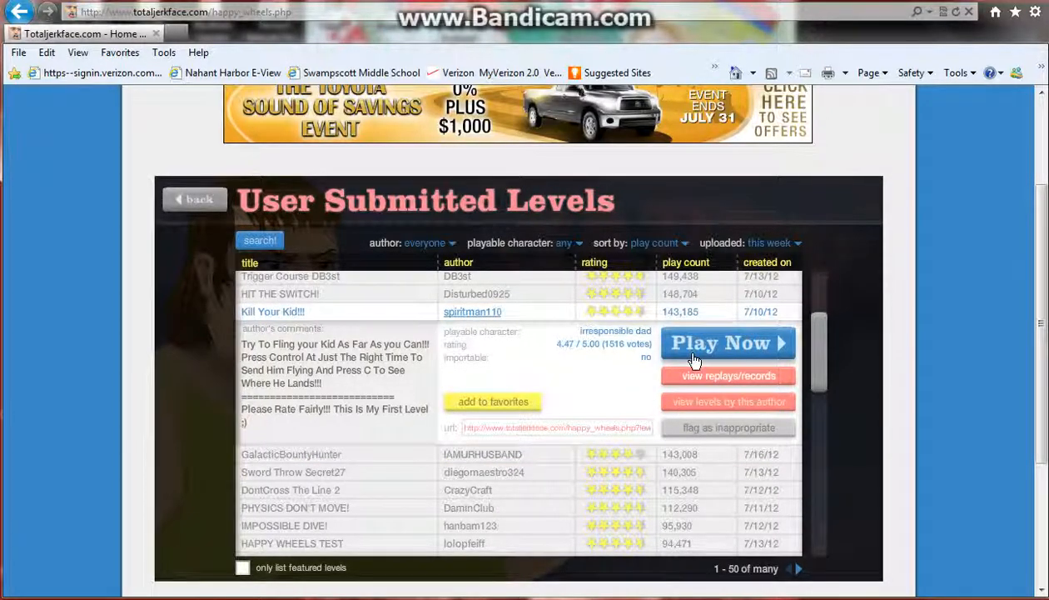
left_click(727, 342)
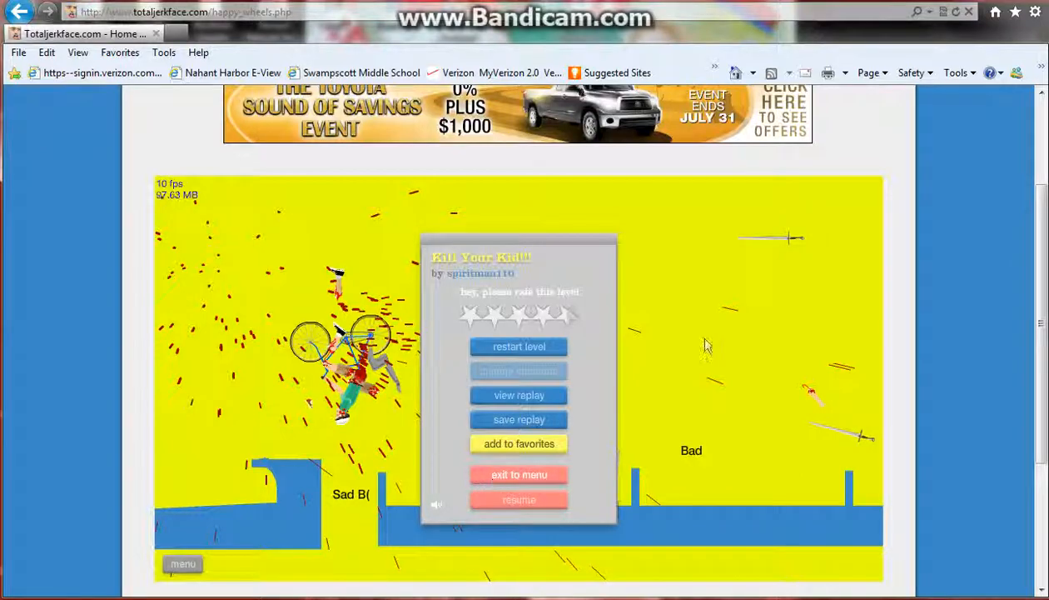
Exit Kill Your Kid!!! and expand Trigger Course DB3st's details.
left_click(518, 474)
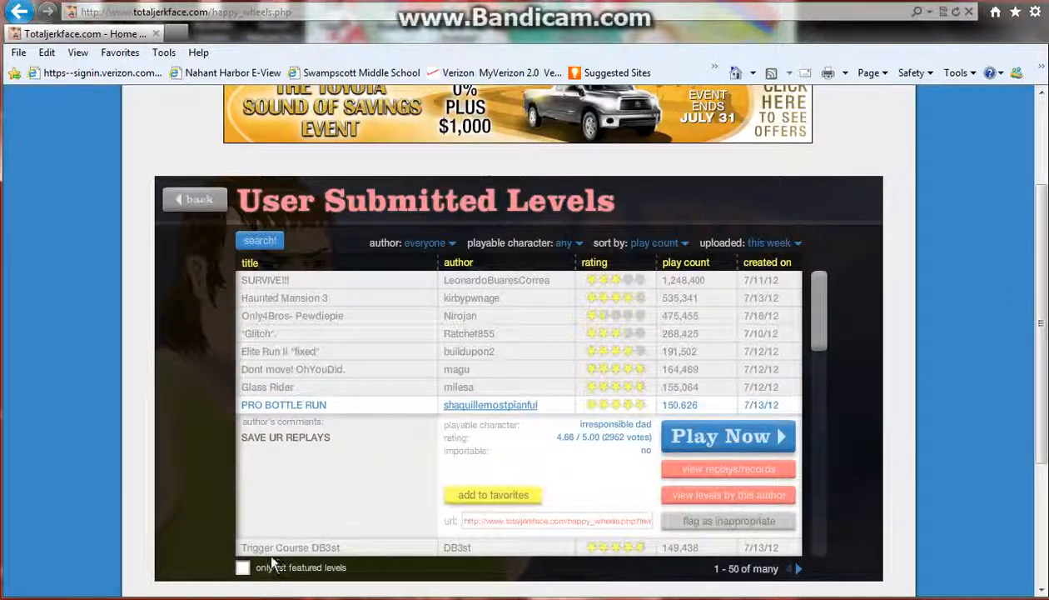
left_click(291, 547)
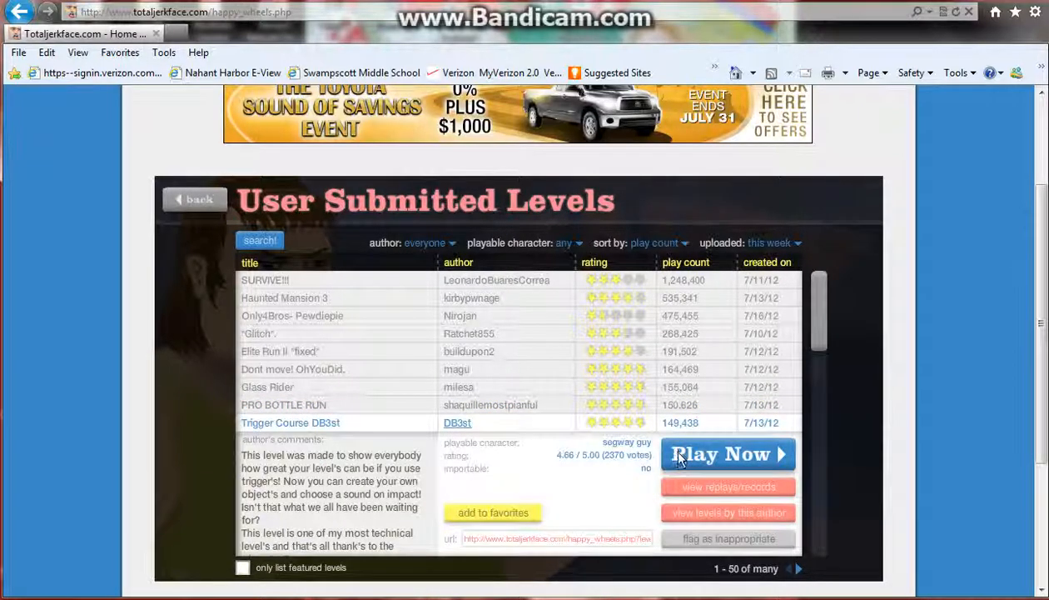
Start playing Trigger Course DB3st with Play Now.
left_click(727, 454)
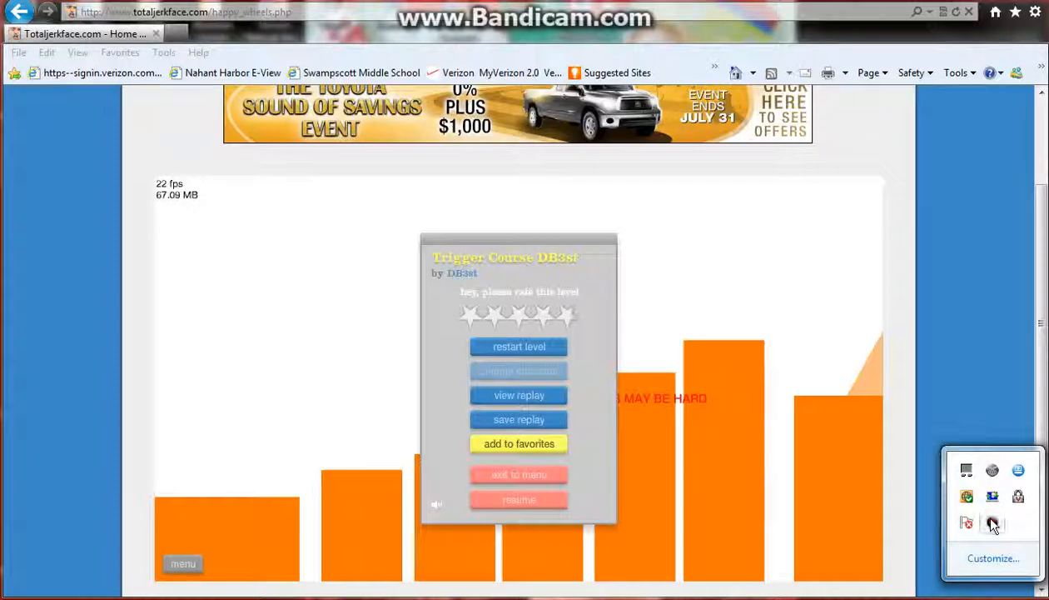
left_click(992, 522)
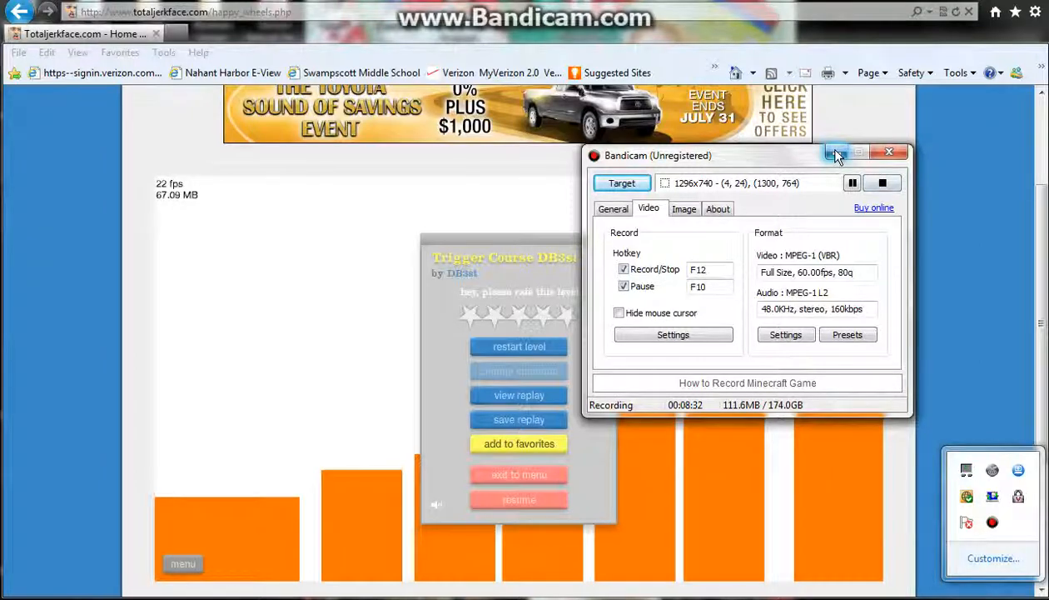
mouse_move(837, 153)
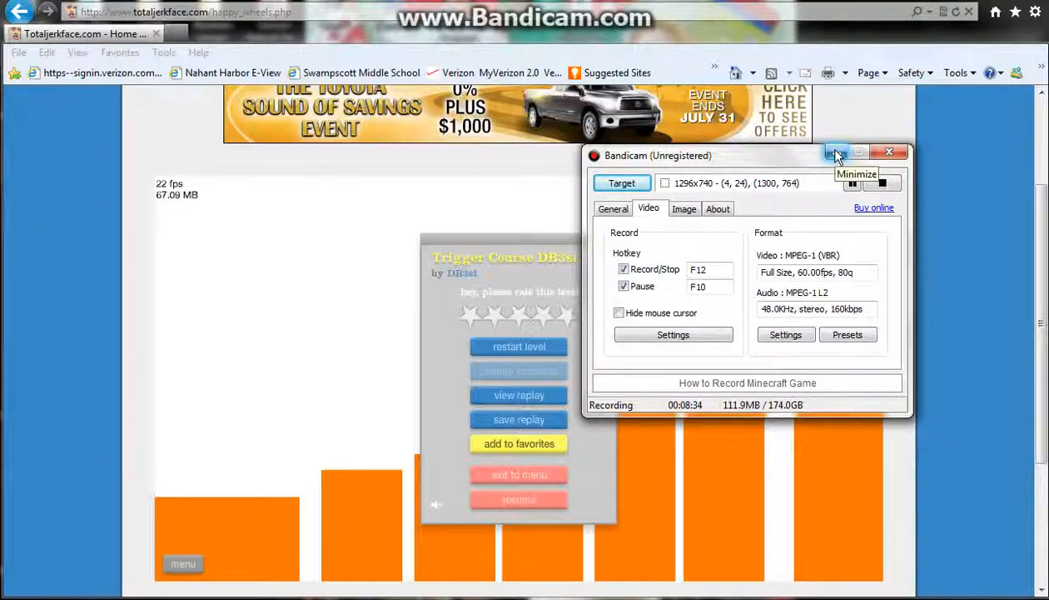
left_click(837, 152)
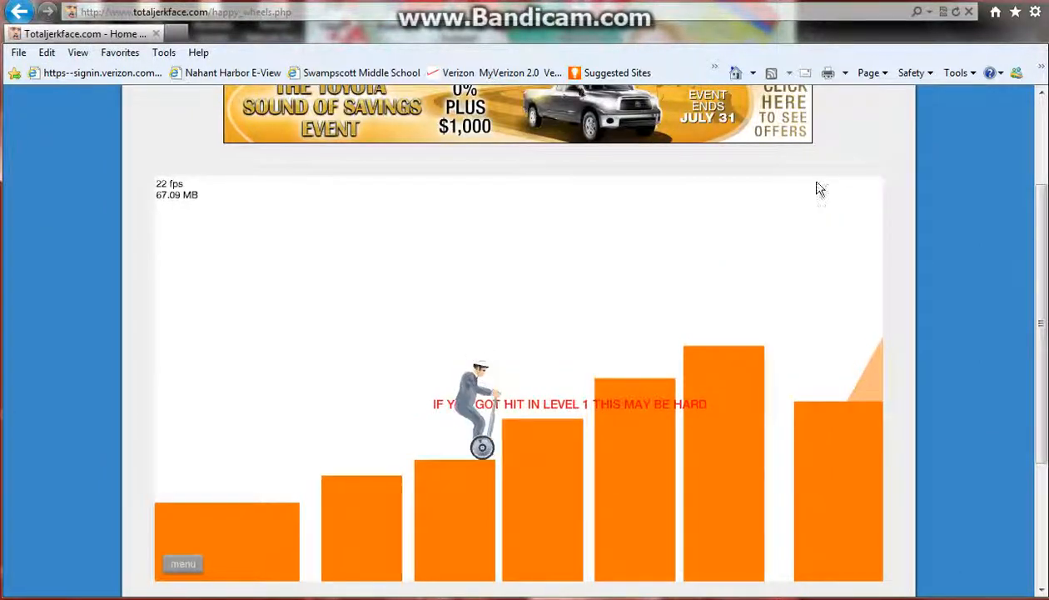